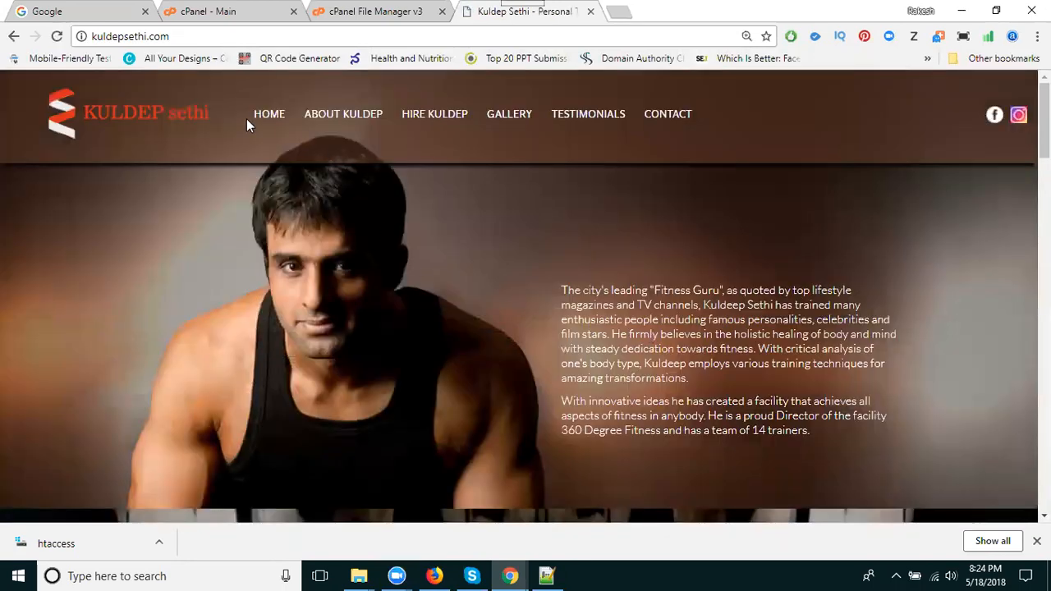
Point the kuldepsethi.com tab at the nonexistent path /jcvsjv to test broken URLs
click(130, 37)
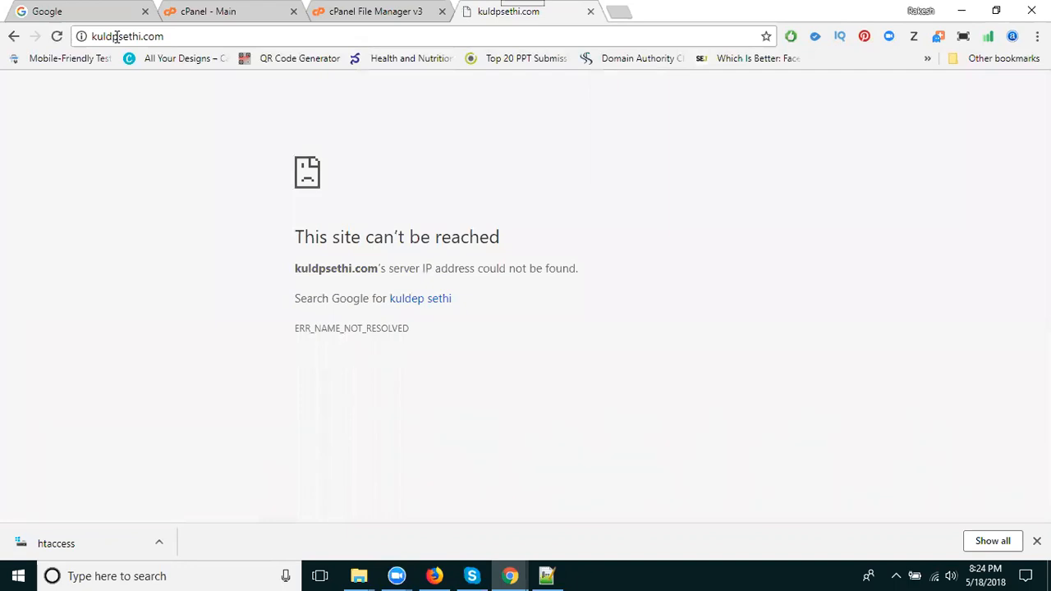
mouse_move(13, 36)
text(e)
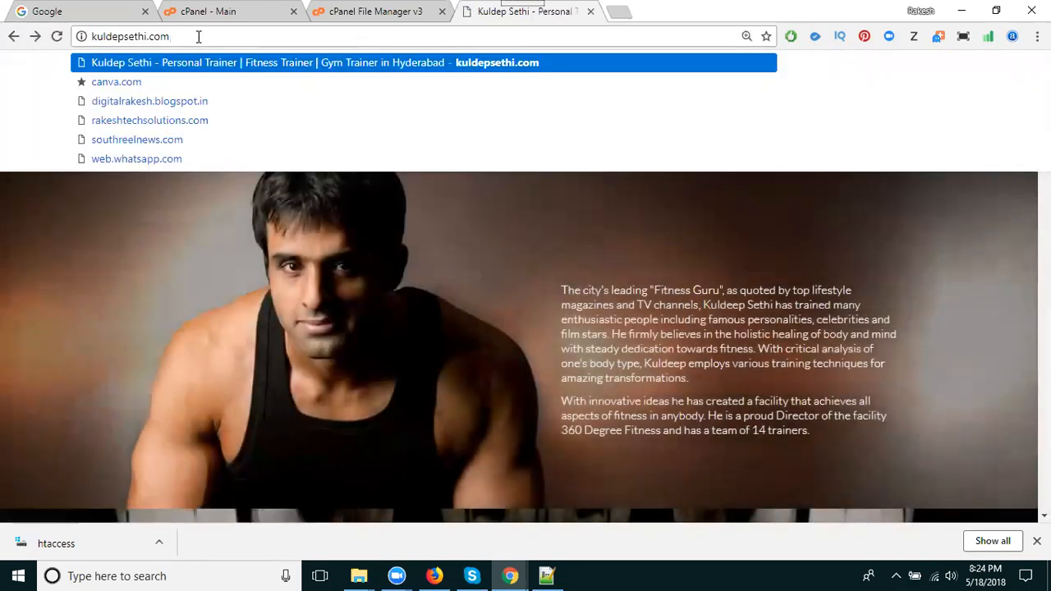
text(/jcvsjv)
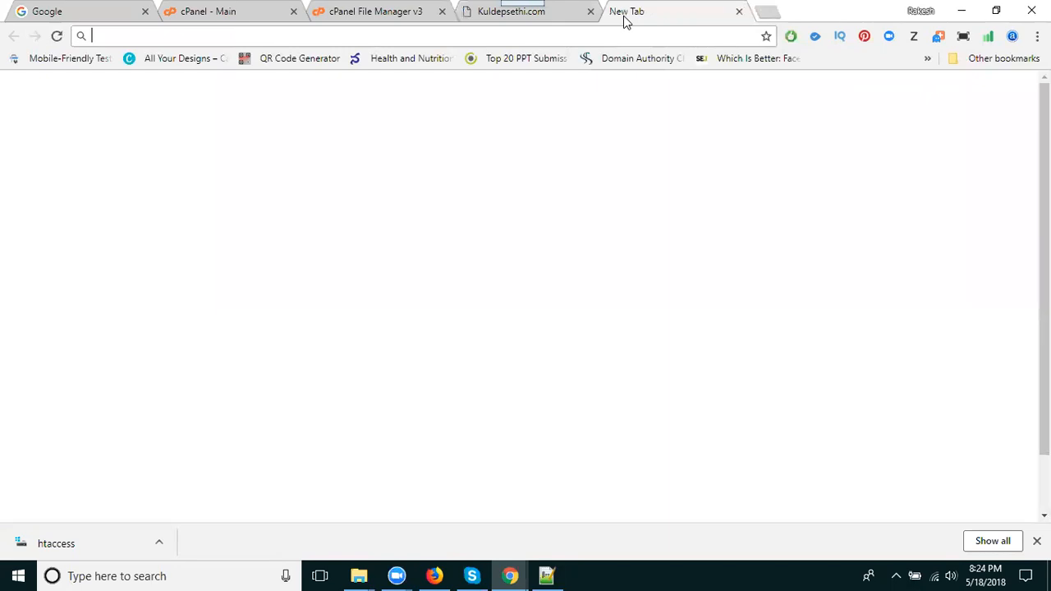
Load rakeshtechsolutions.com/jhvcjhejhvfhevhjvfjhe, which still shows the home page, then return to the htaccess file
text(rakeshtechsolutions.com)
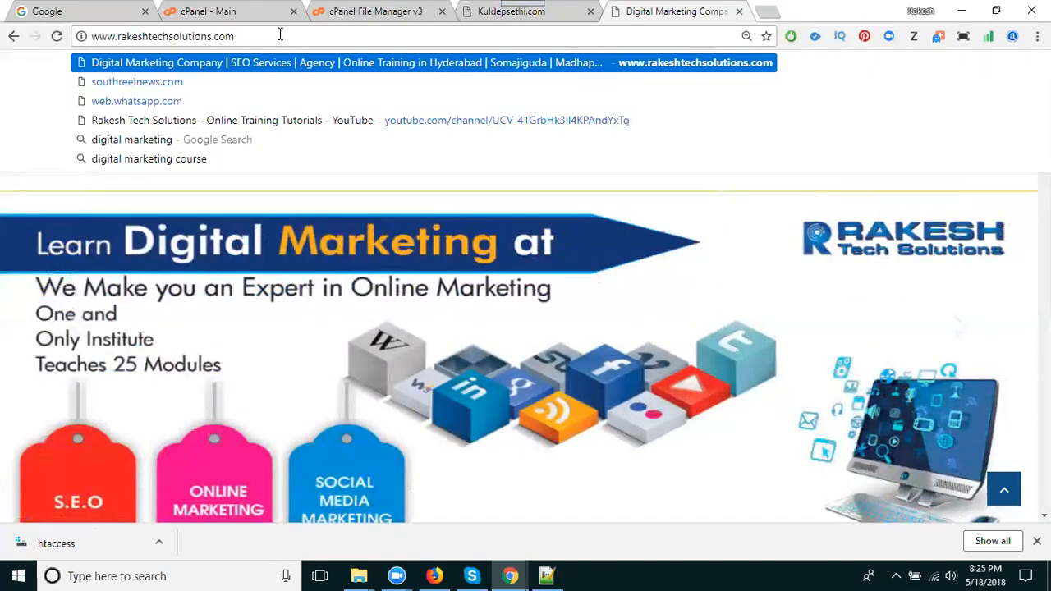
text(/jhvcjhejhvfhevhjvfjhe)
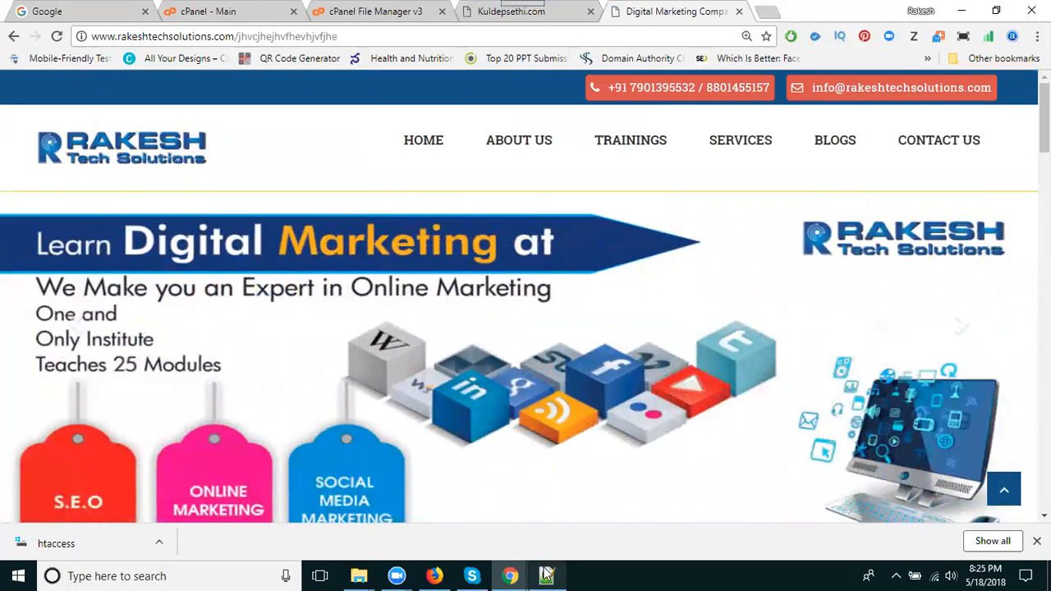
click(546, 575)
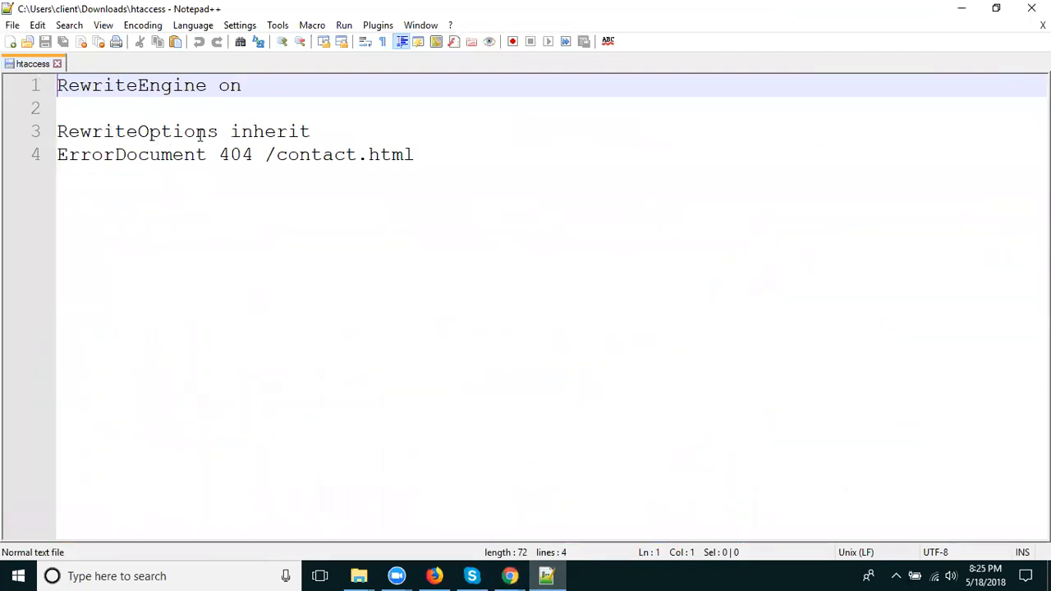
mouse_move(201, 161)
text(4)
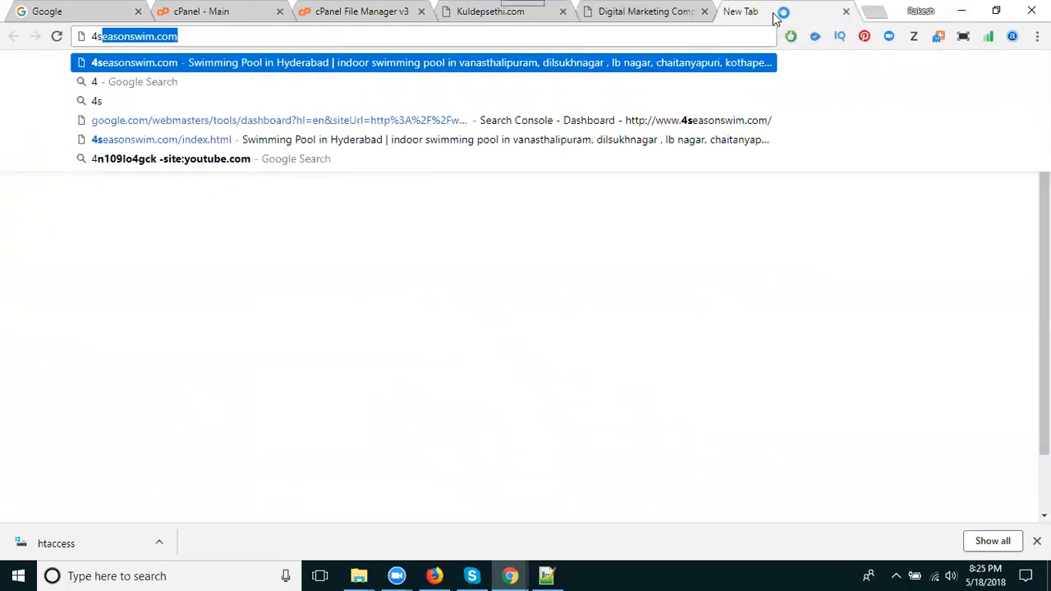
Load 4seasonswim.com with the bogus path /hvmdvhvebhfkje, which shows its Contact page
click(428, 63)
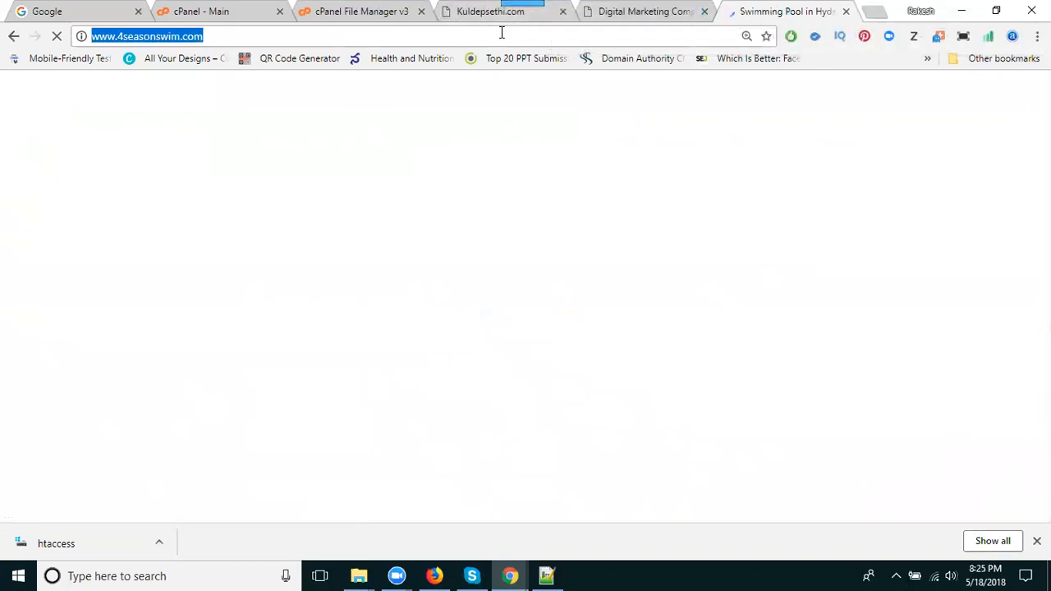
text(/hvmdvhvebhf)
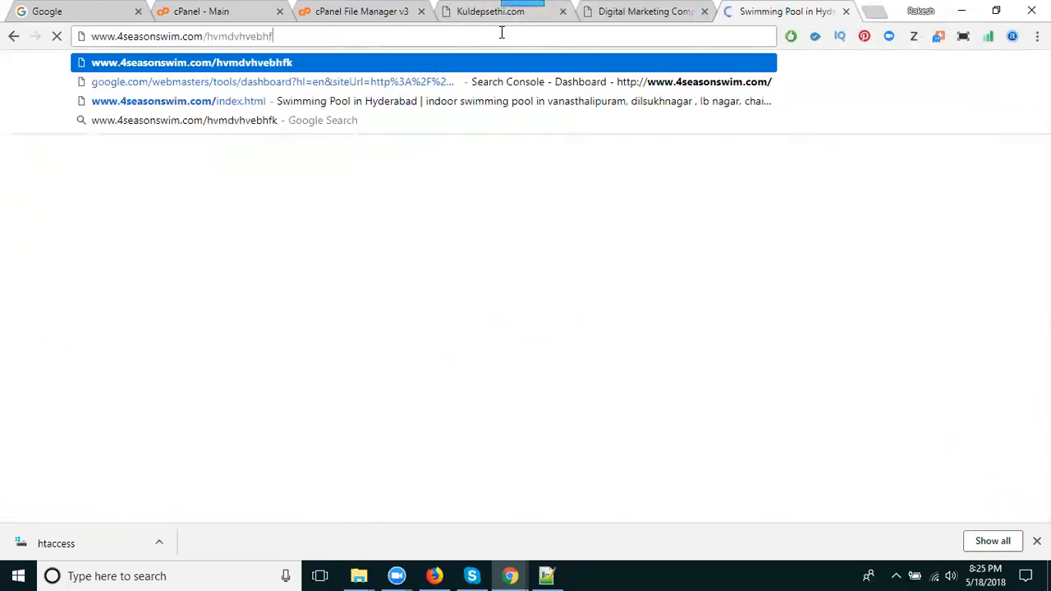
text(kje)
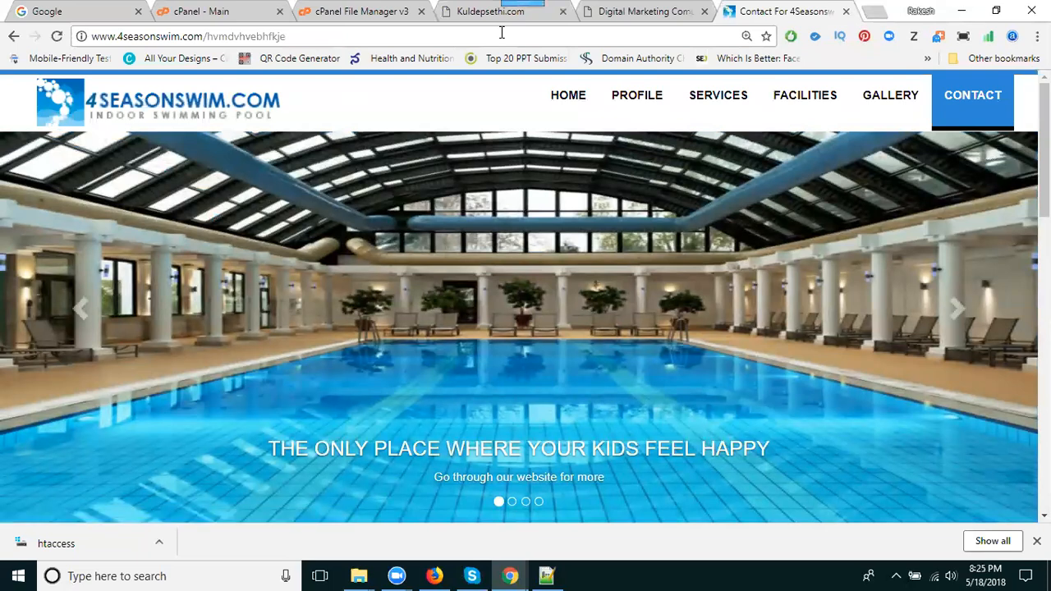
click(56, 542)
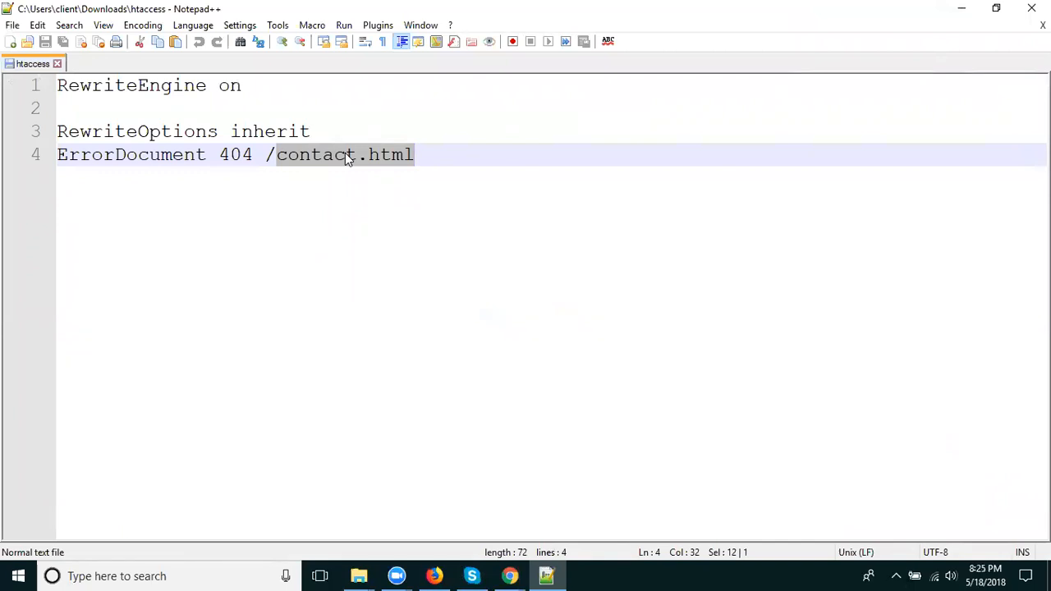
Change the htaccess ErrorDocument 404 target from contact to services
double_click(316, 154)
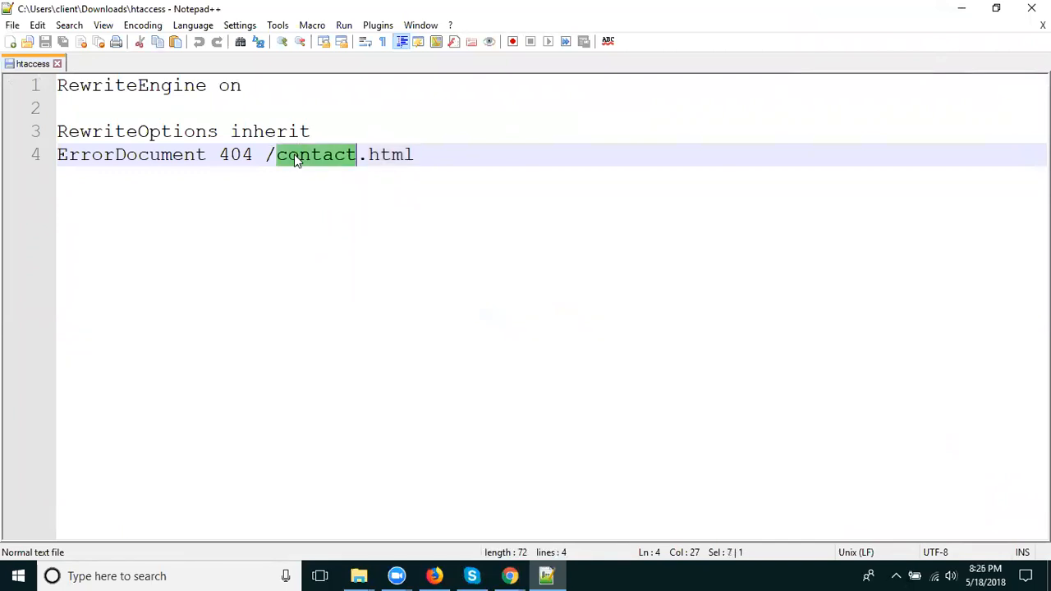
text(index)
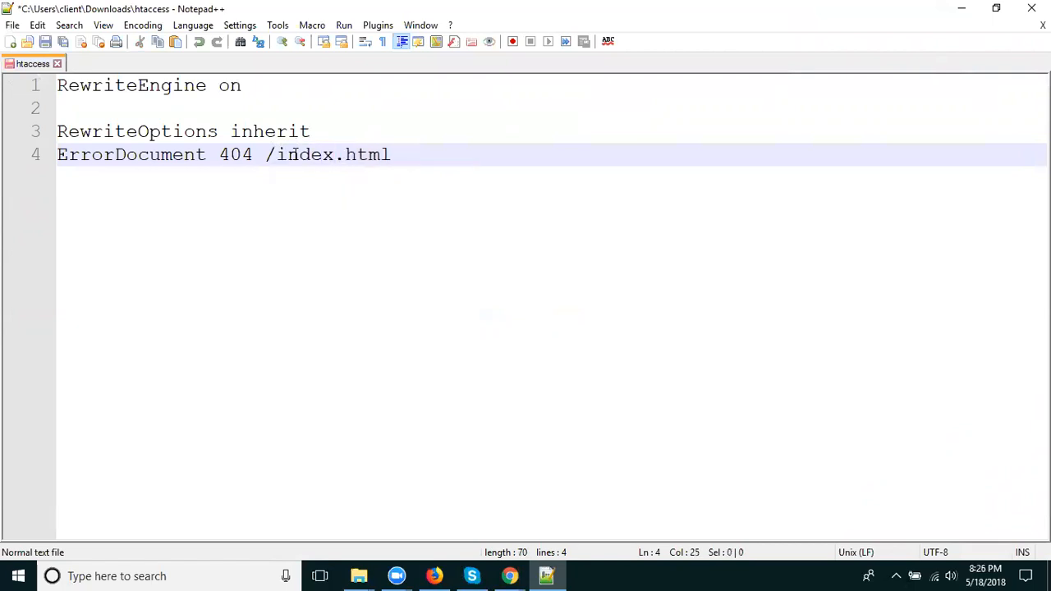
text(se)
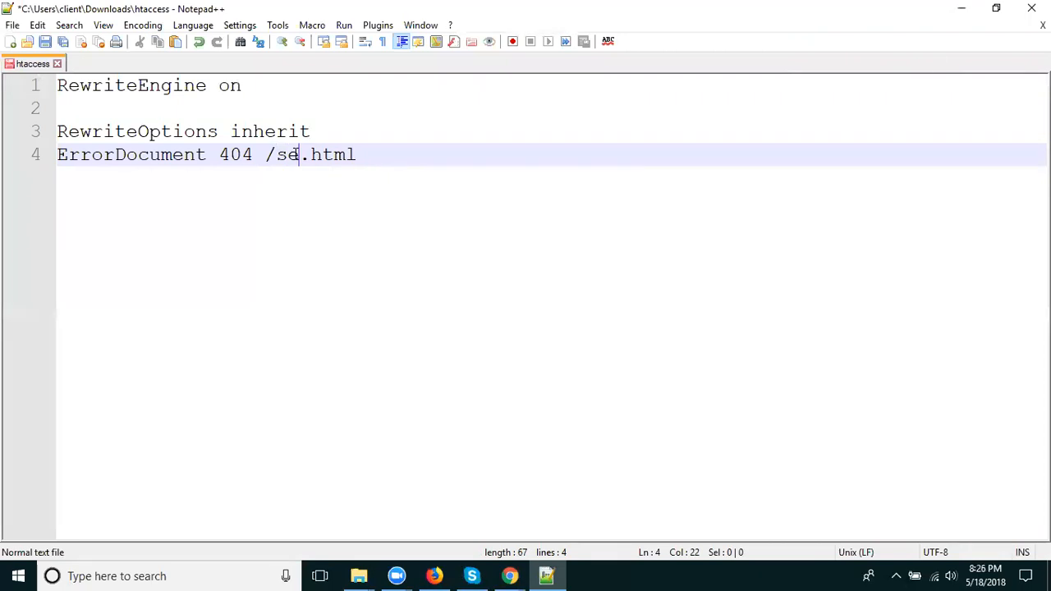
text(rvices)
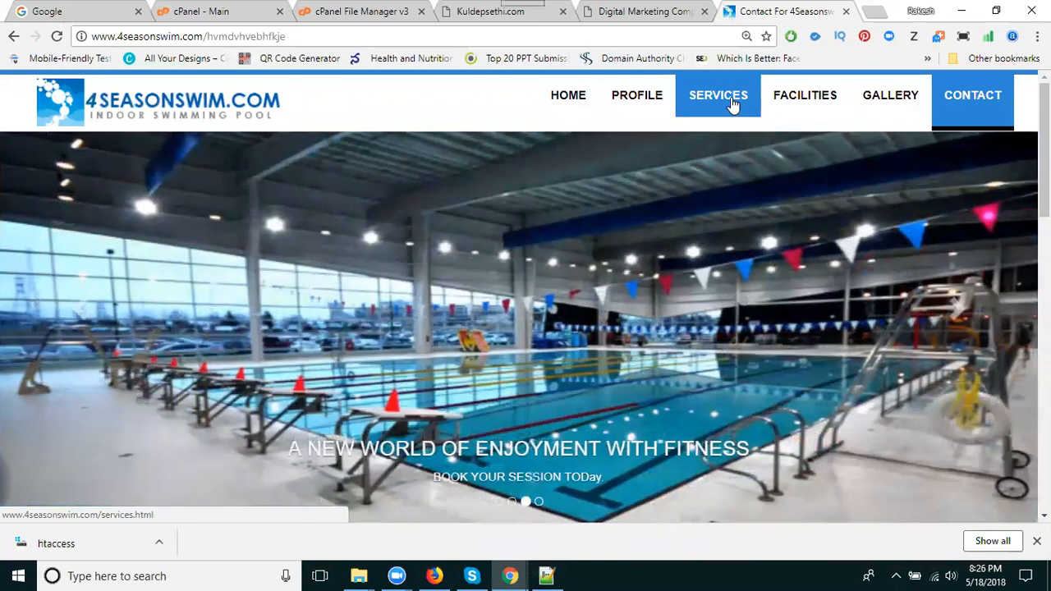
Reload the bogus kuldepsethi.com address, which still returns 404 File Not Found
click(493, 11)
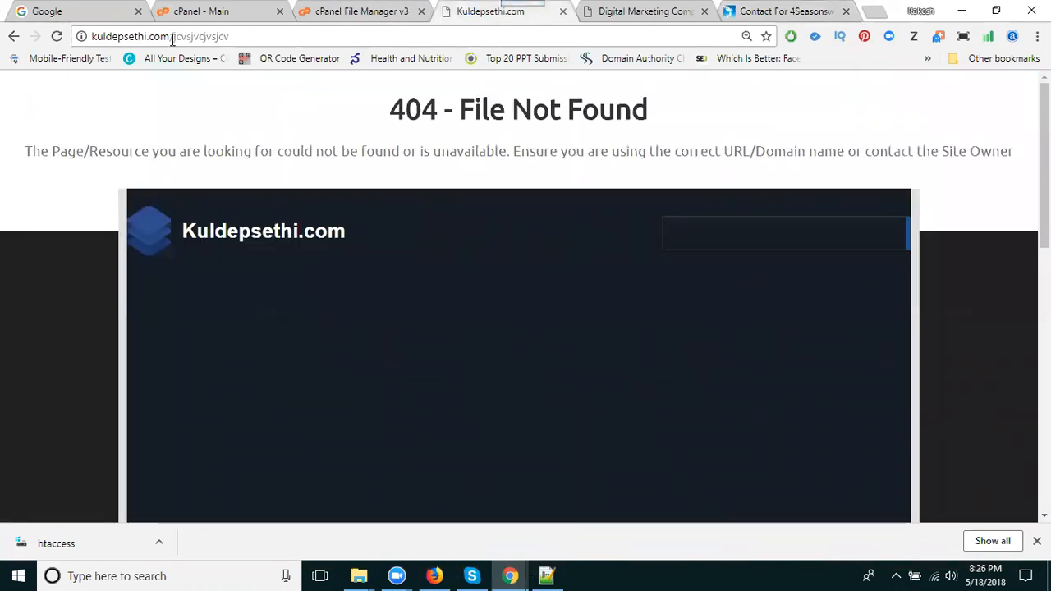
click(165, 36)
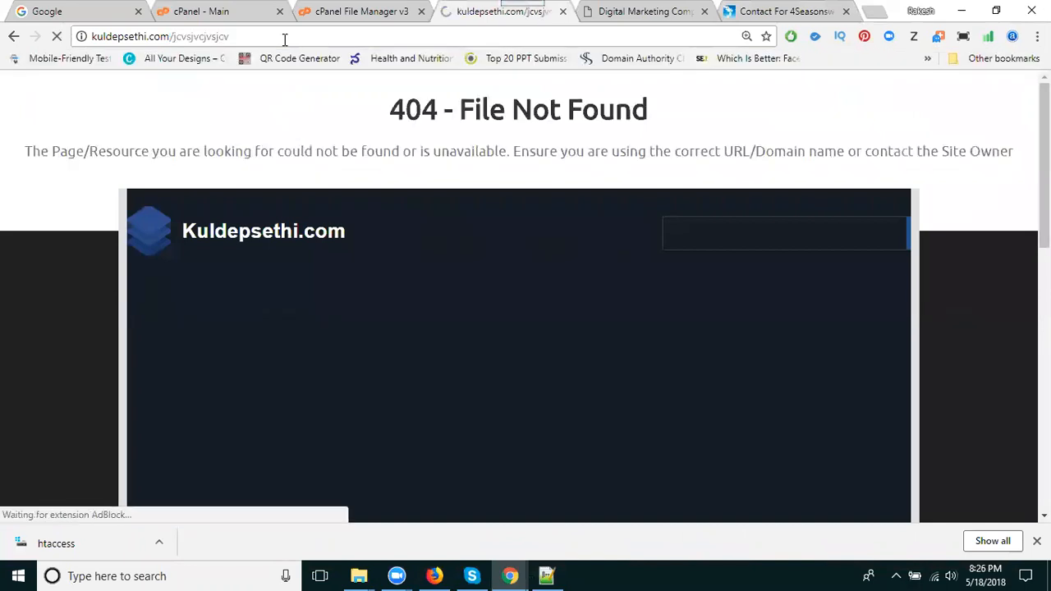
click(57, 36)
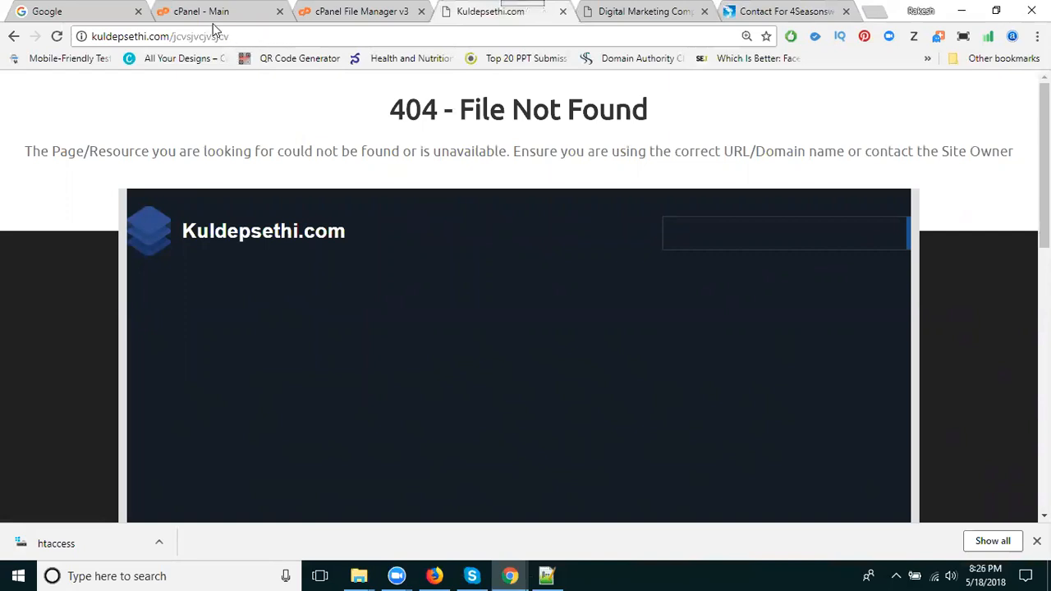
click(201, 10)
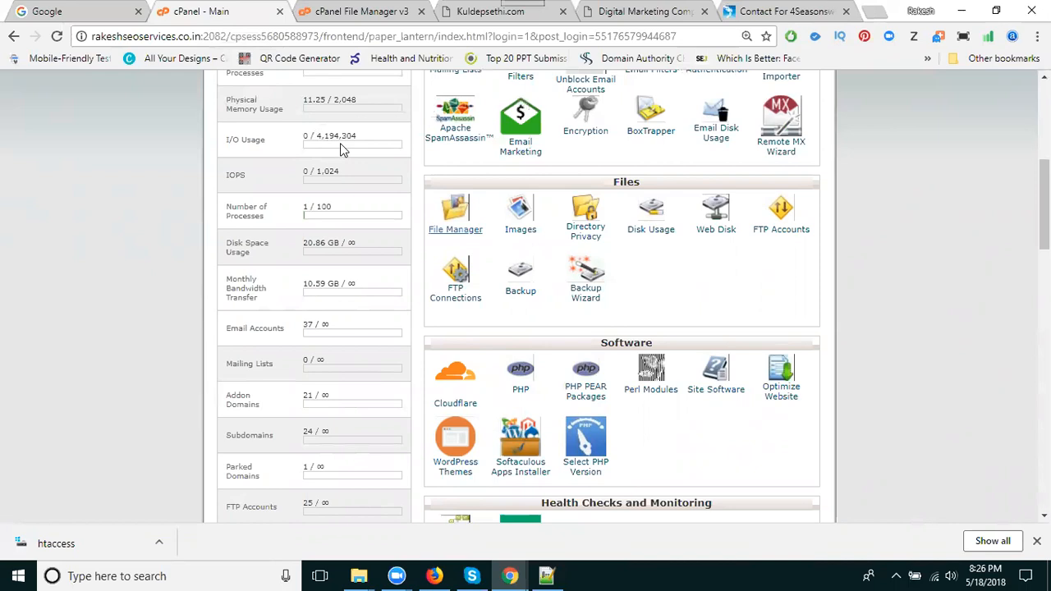
mouse_move(455, 230)
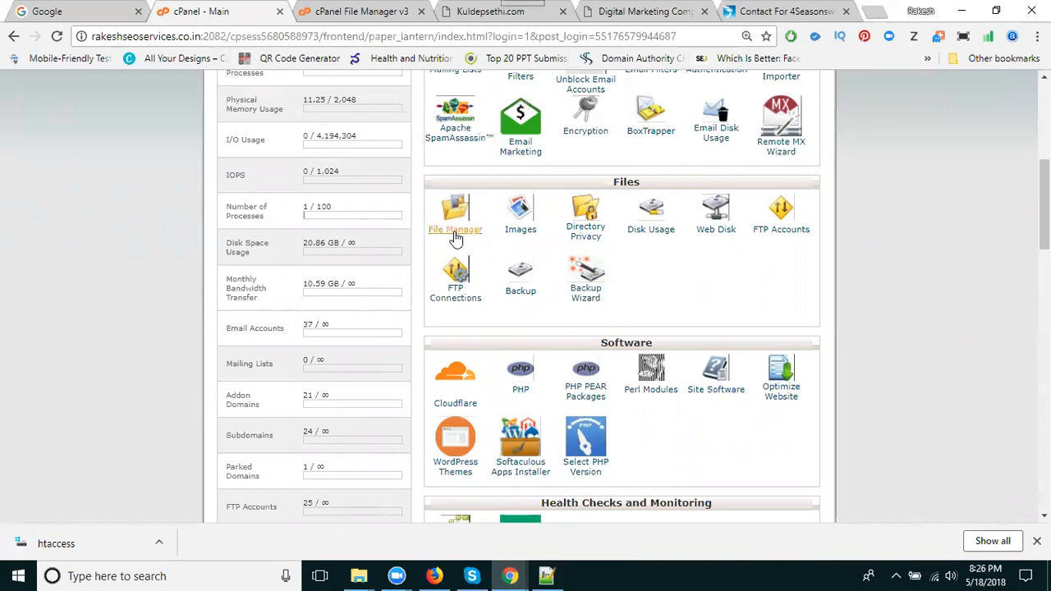
Open File Manager and browse into public_html/kuldepsethi.com to find its .htaccess
click(455, 217)
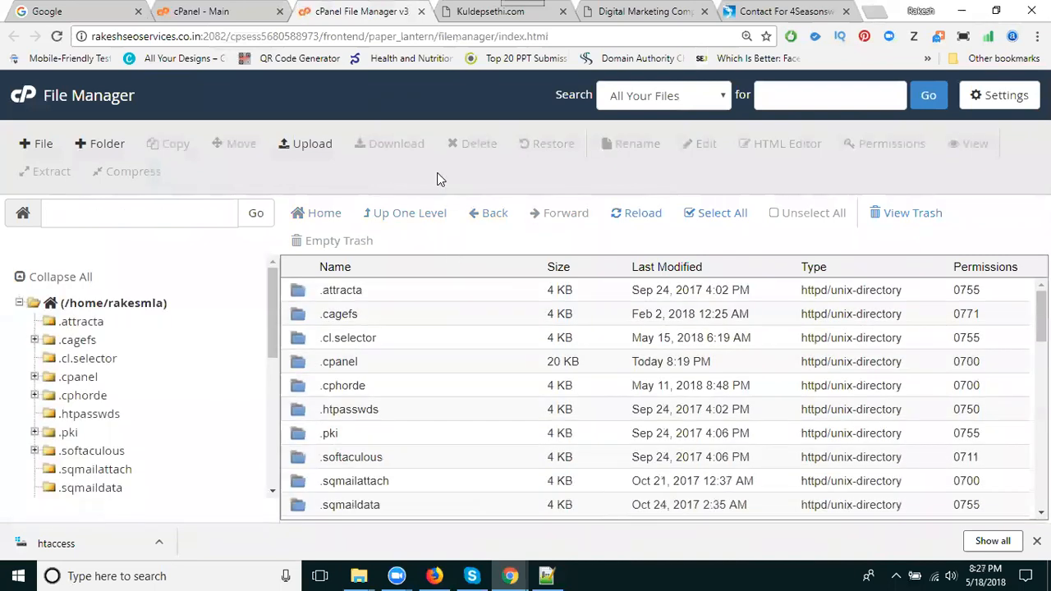
scroll(down, 3)
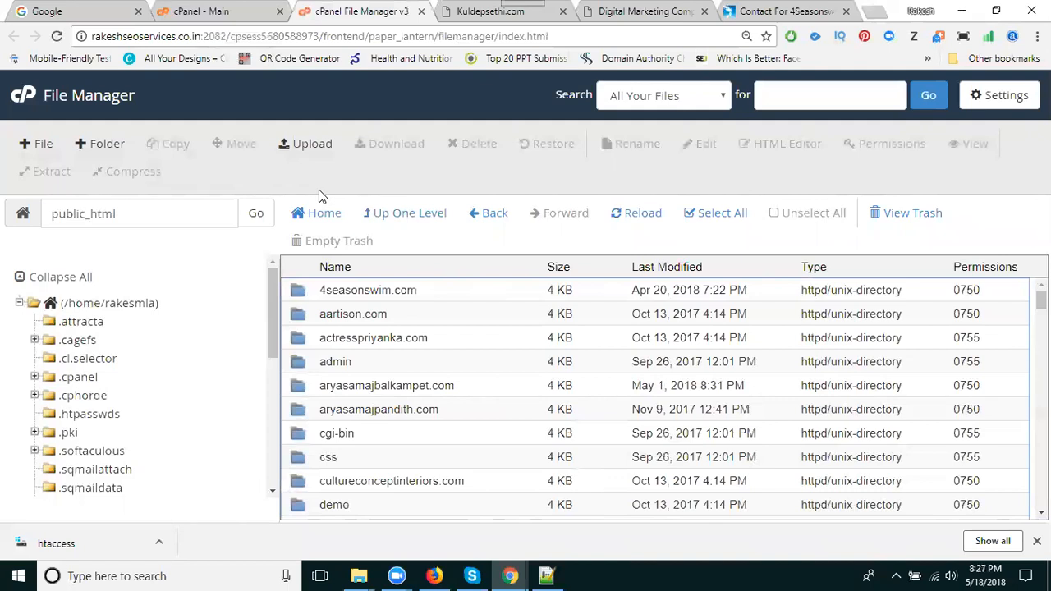
mouse_move(274, 202)
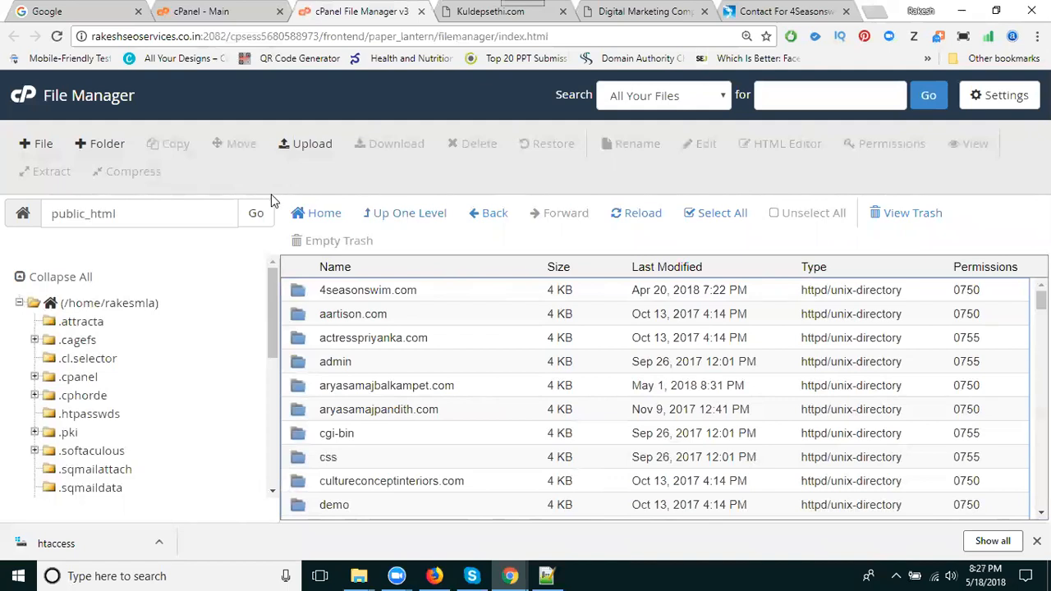
scroll(down, 3)
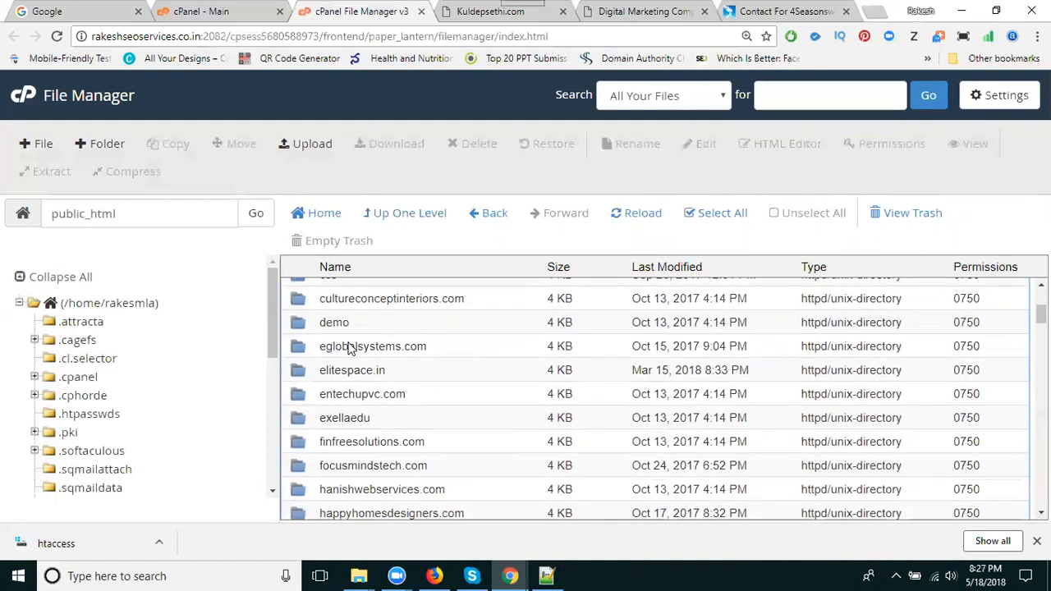
scroll(down, 3)
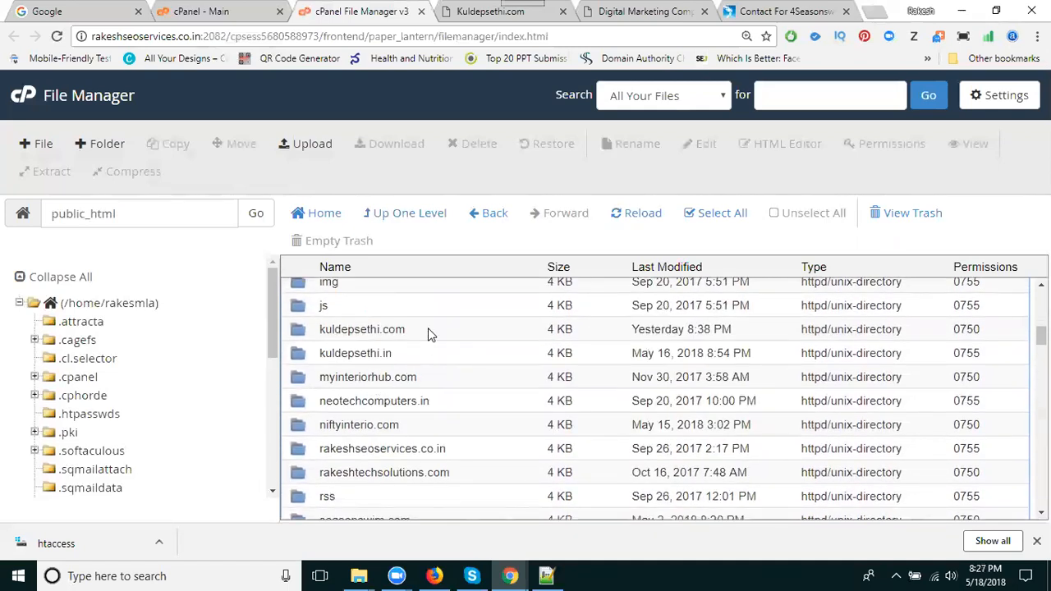
double_click(362, 329)
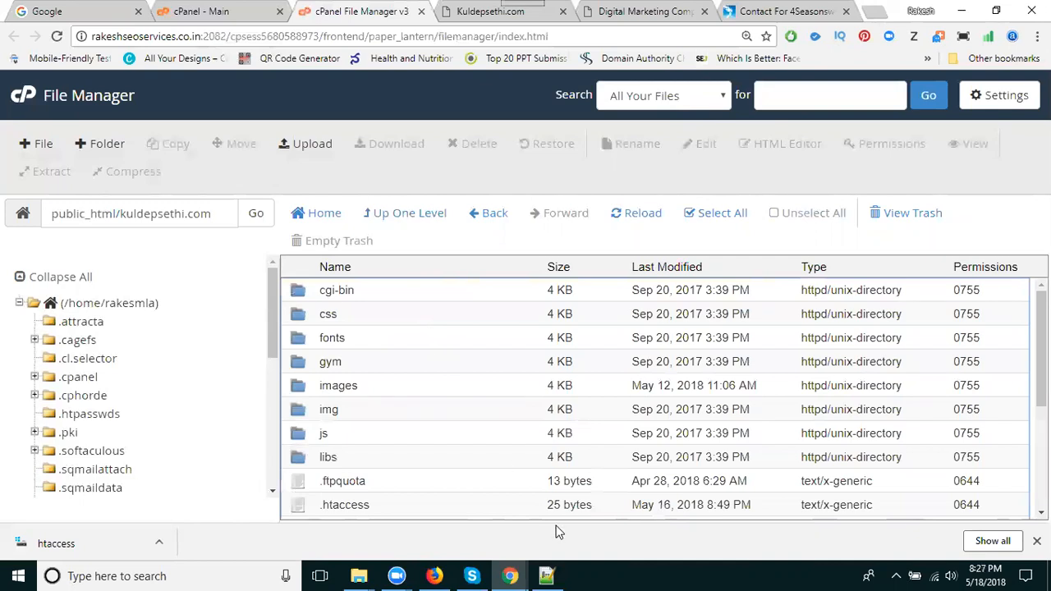
click(545, 576)
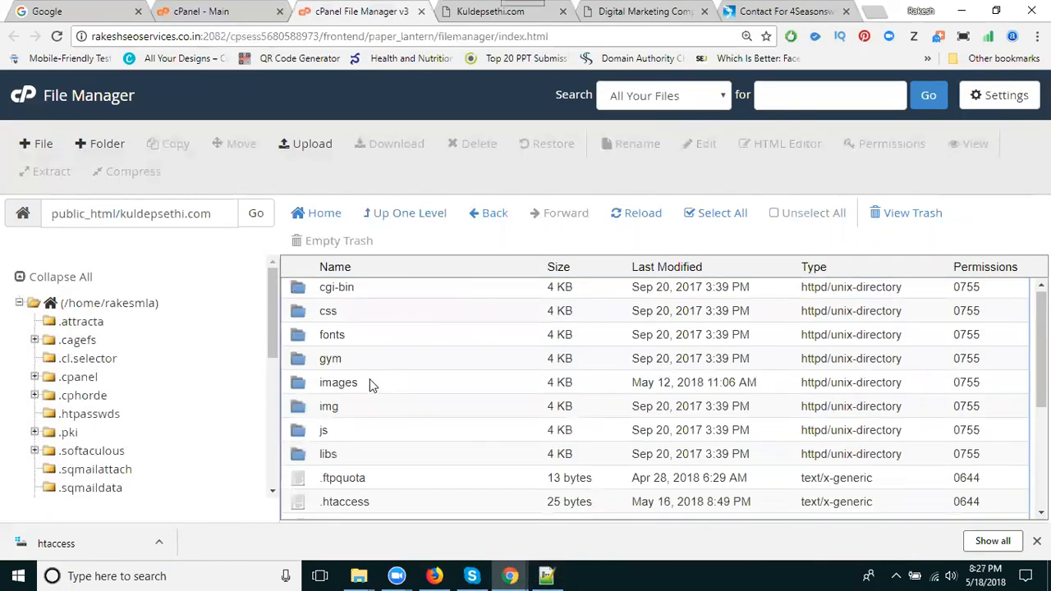
scroll(down, 3)
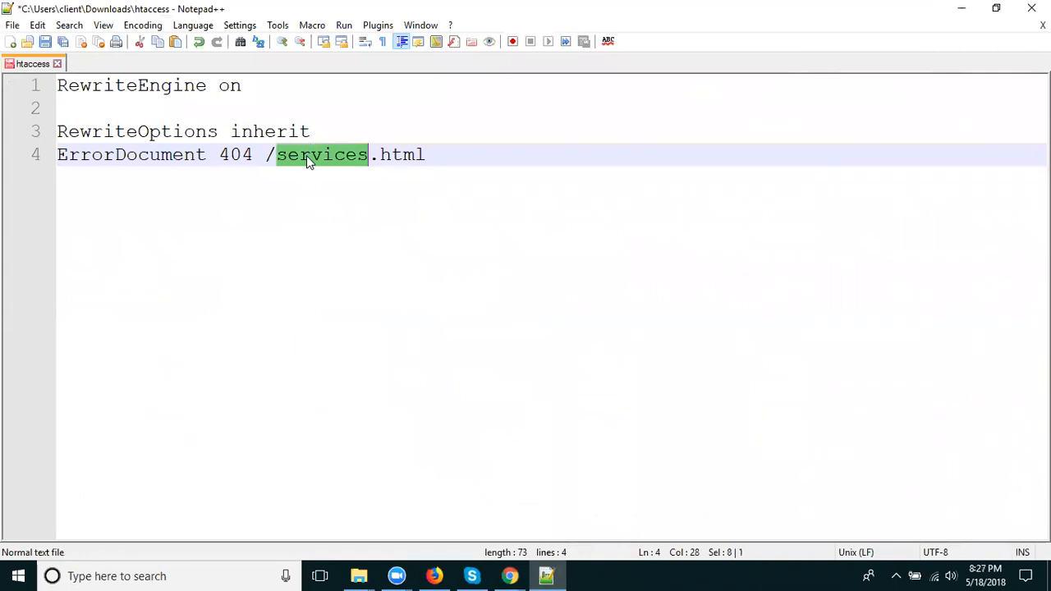
Change the 404 target to /index.html and save the local htaccess file
text(index)
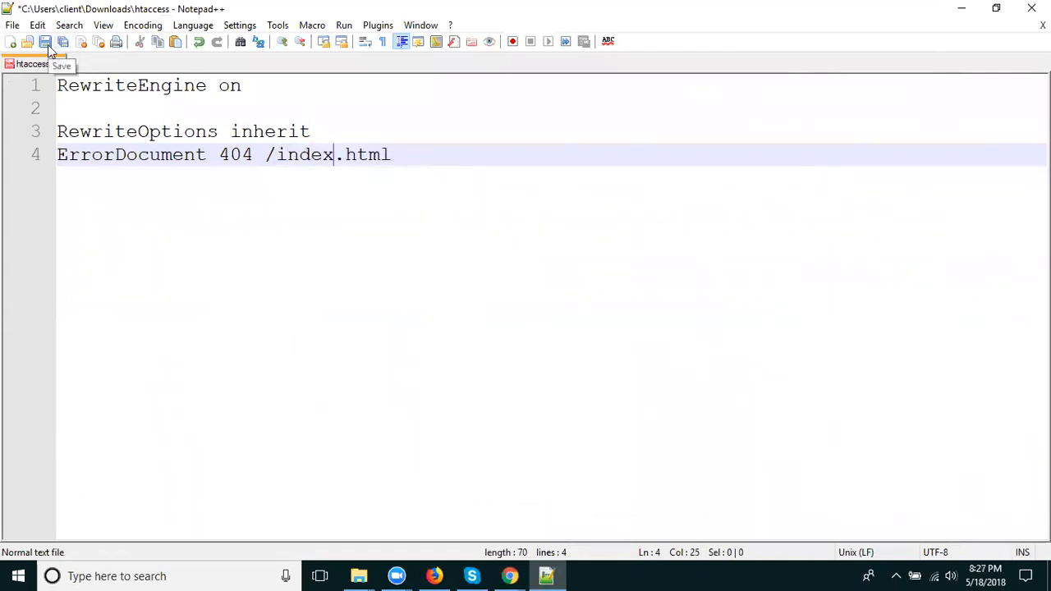
click(44, 42)
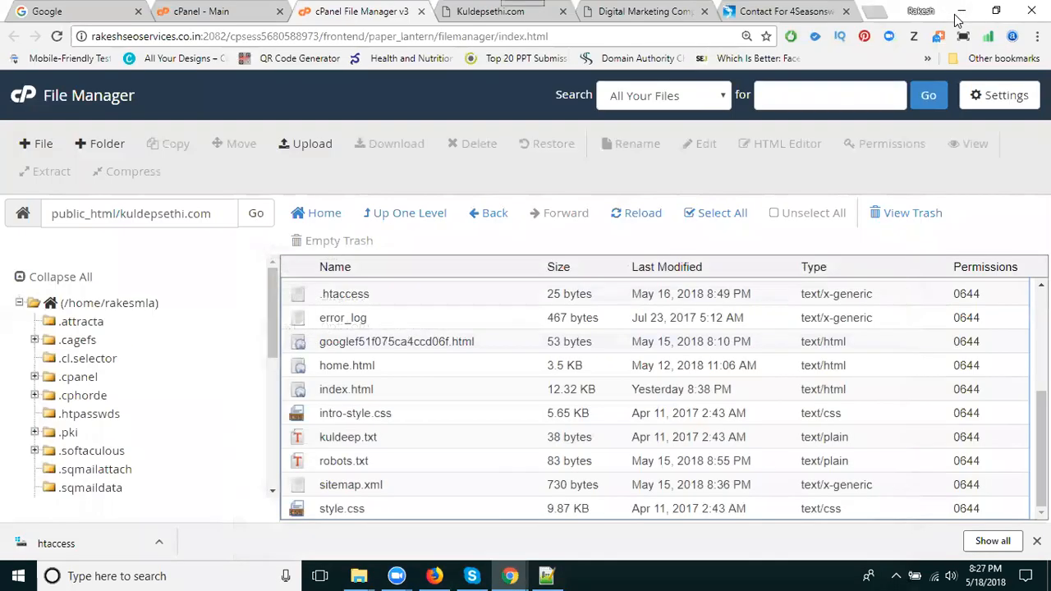
mouse_move(312, 143)
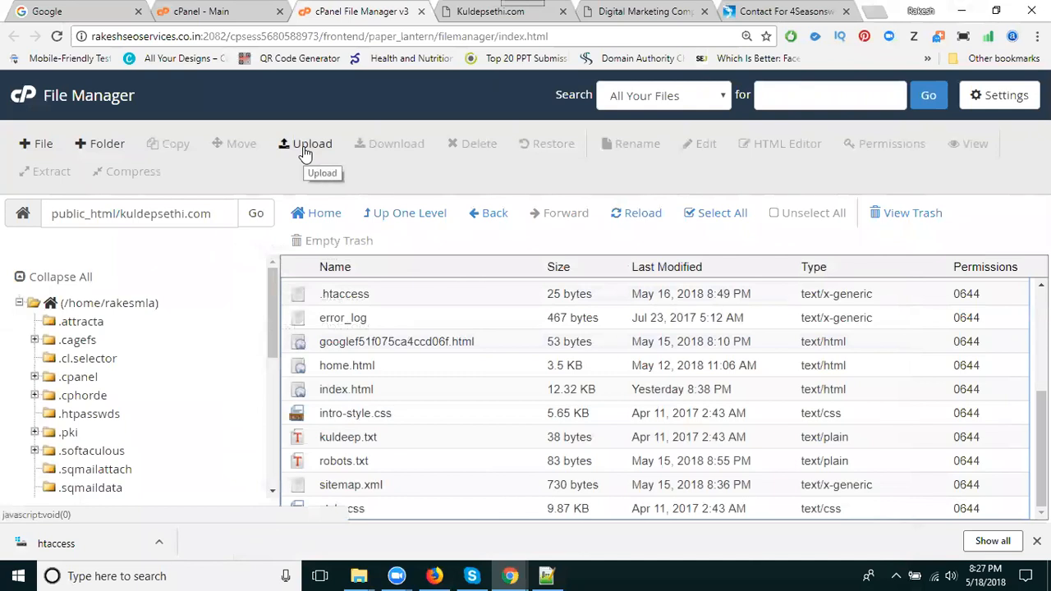
Upload the edited htaccess file to the kuldepsethi.com folder and refresh the listing
click(312, 143)
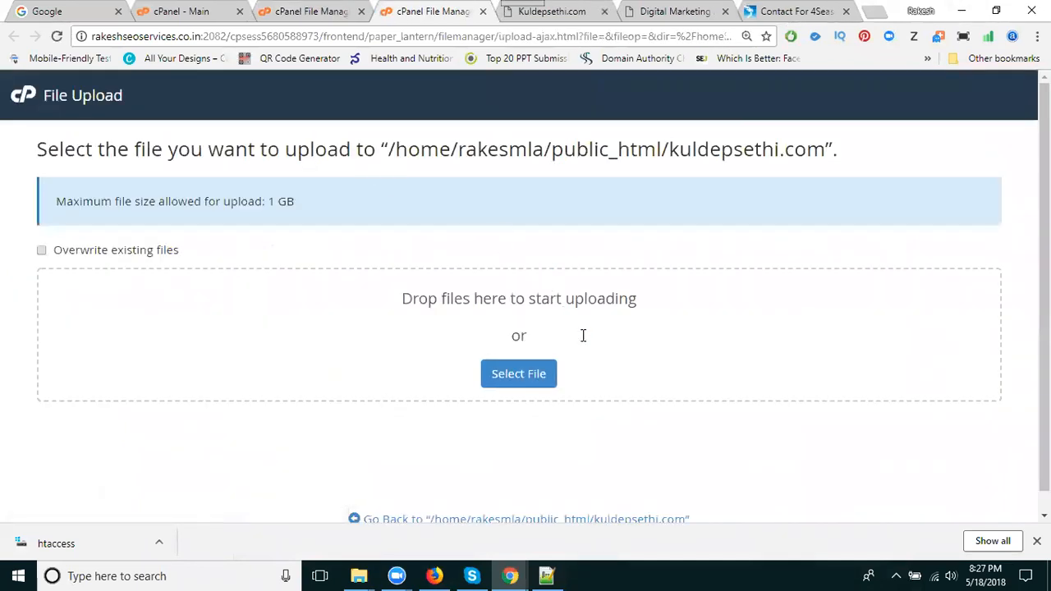
click(518, 374)
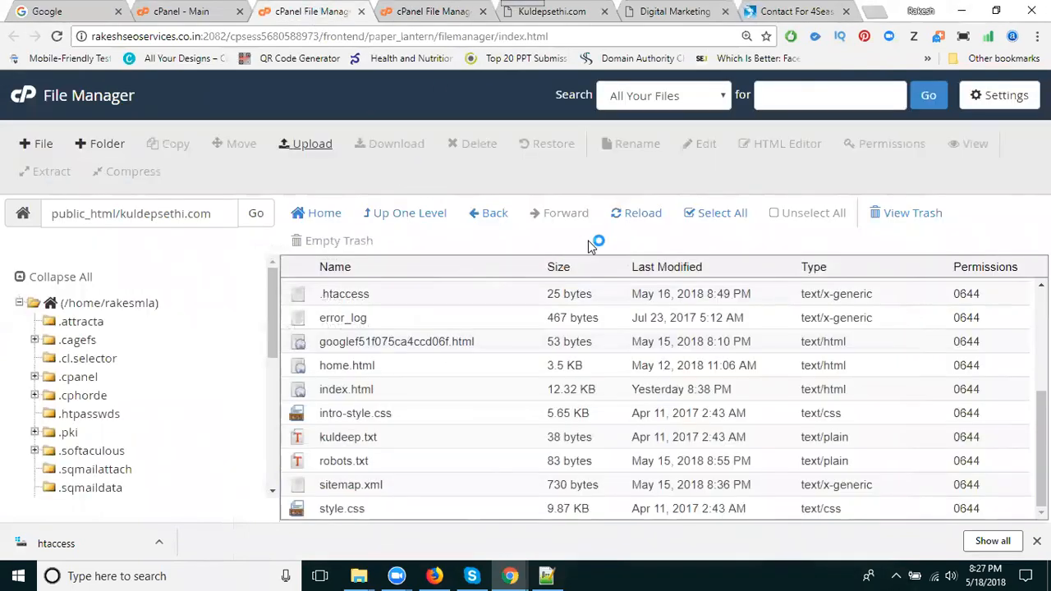
click(642, 213)
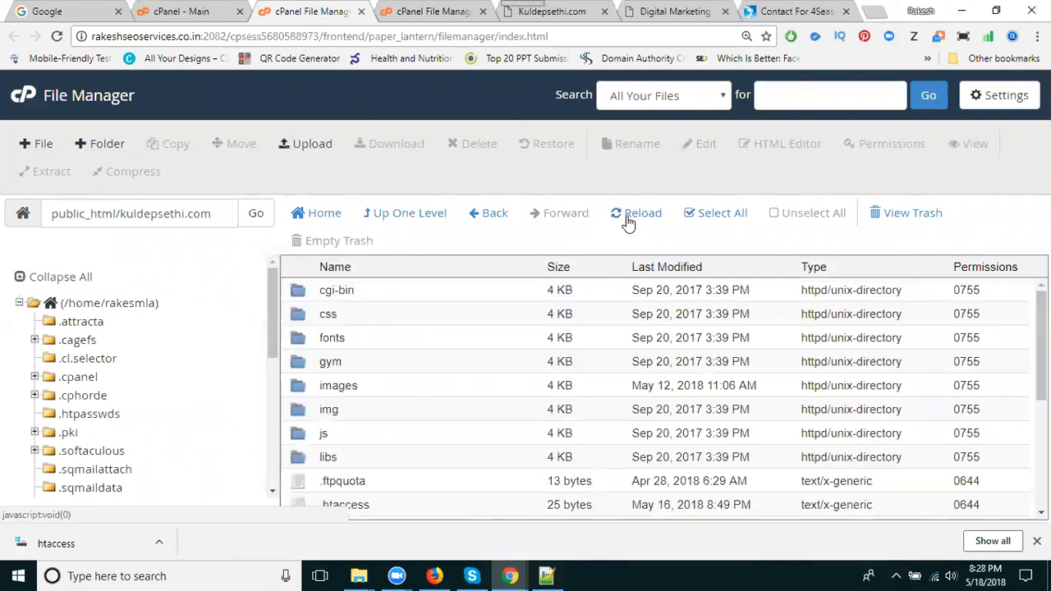
scroll(down, 3)
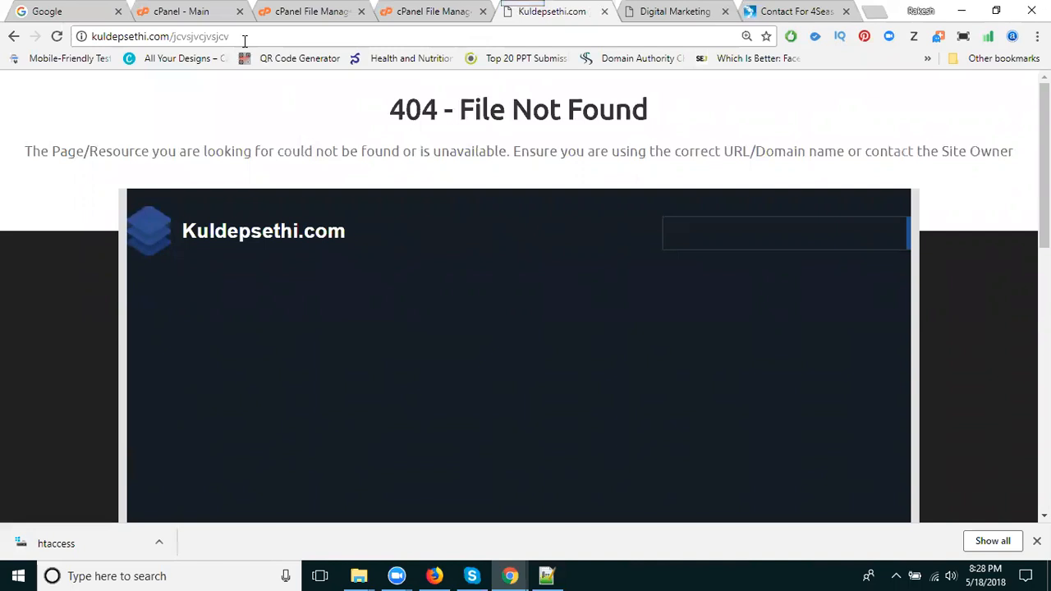
Open the site's .htaccess in cPanel's online editor
click(311, 11)
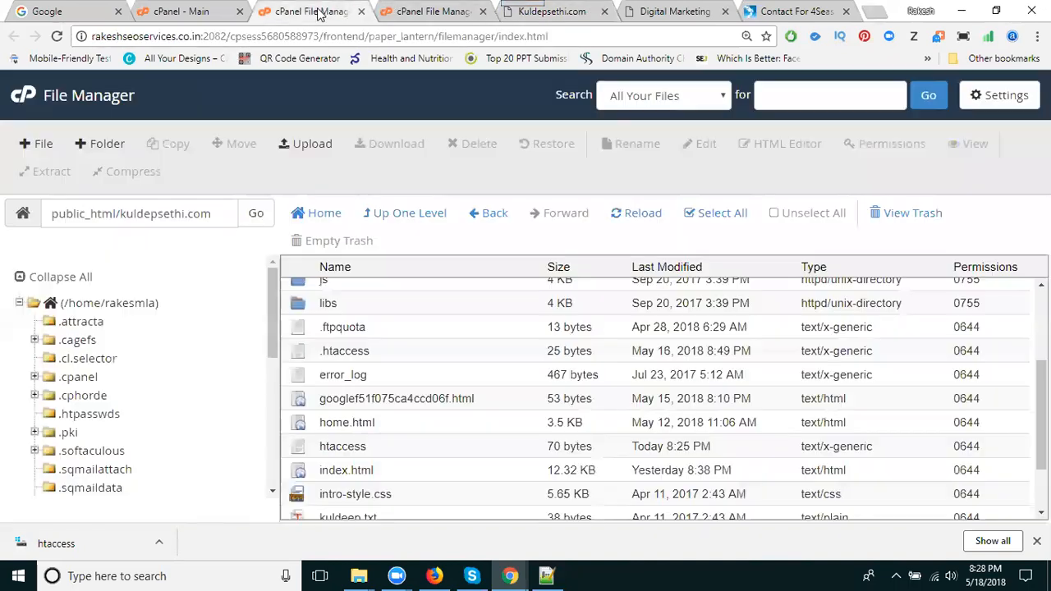
right_click(344, 350)
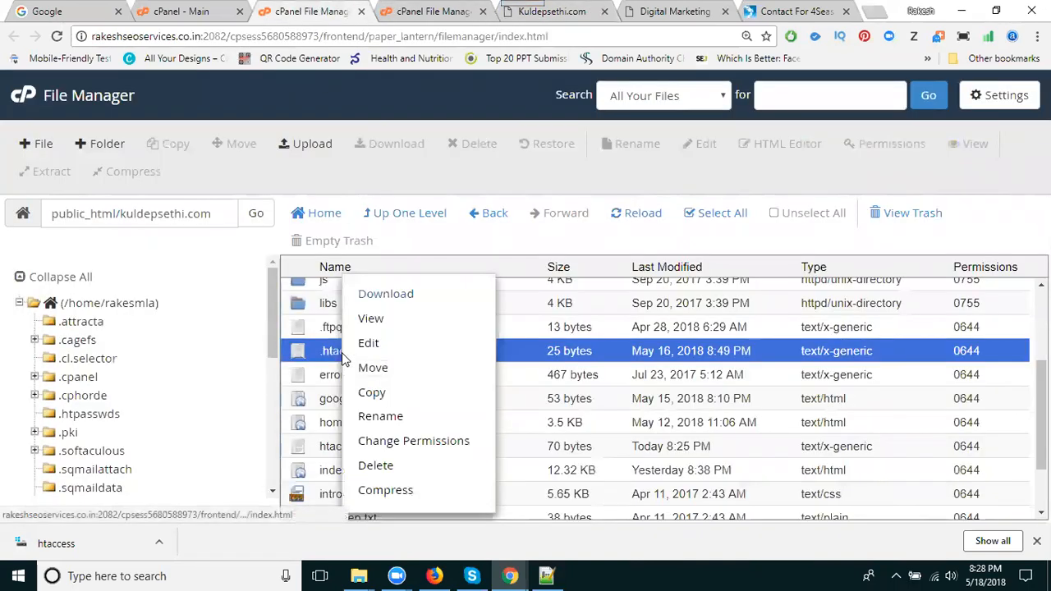
click(368, 343)
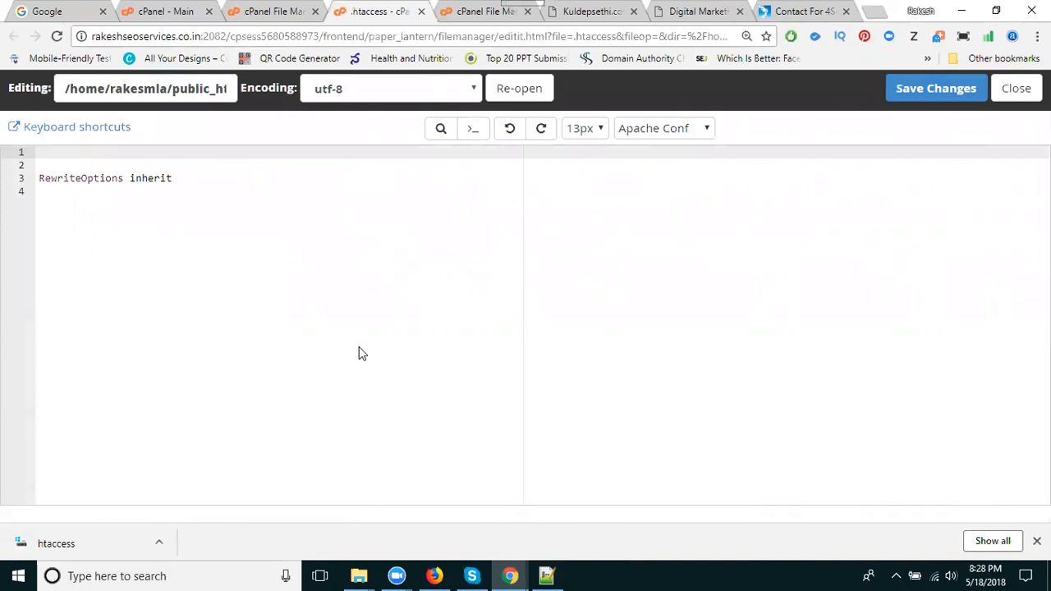
Paste the local rules, including ErrorDocument 404 /index.html, into .htaccess and save changes
click(545, 575)
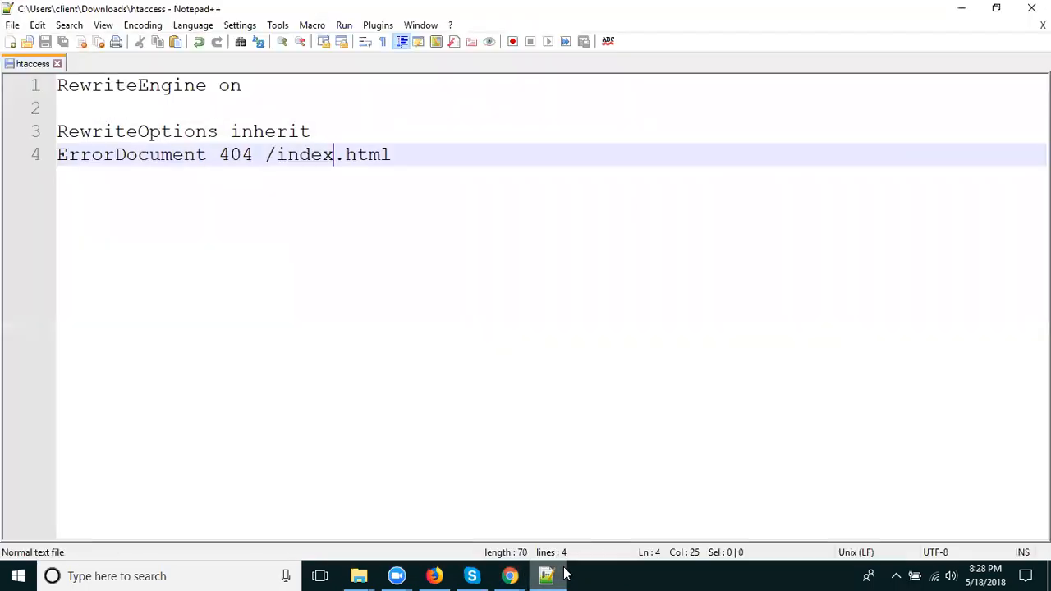
key(ctrl+a)
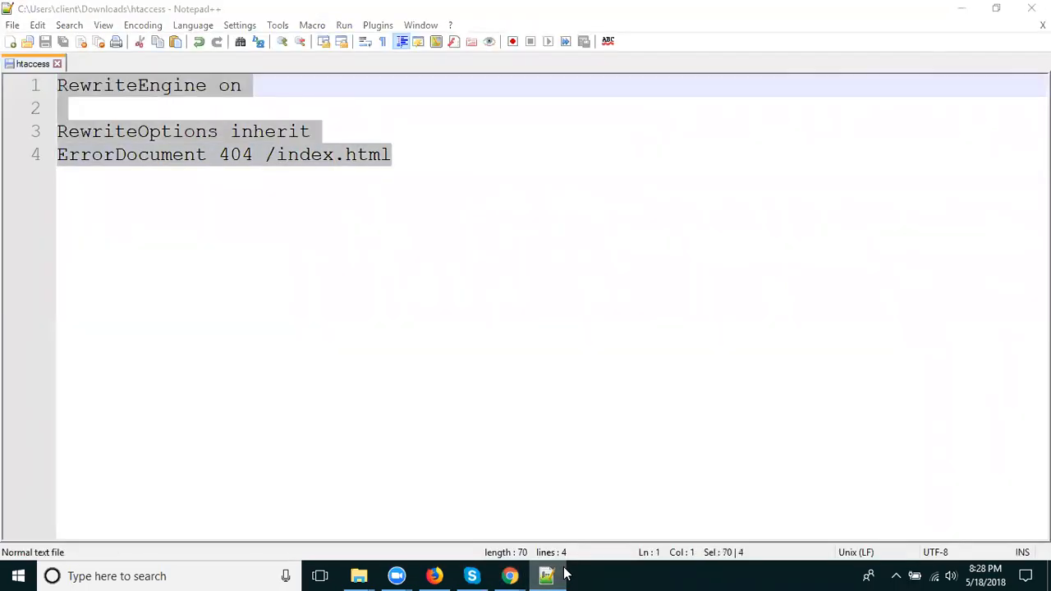
click(510, 575)
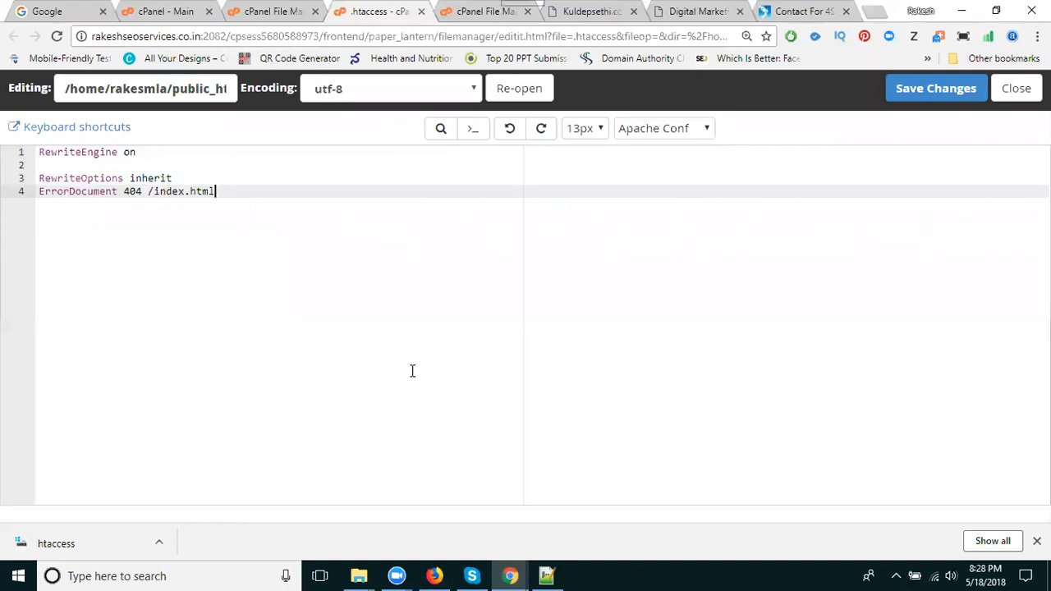
mouse_move(936, 88)
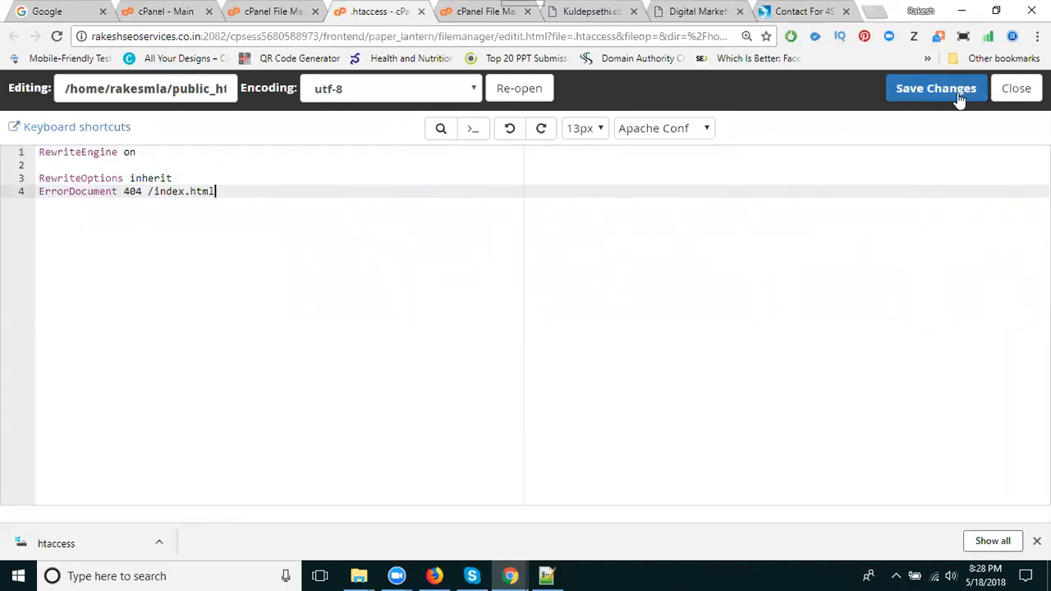
click(937, 88)
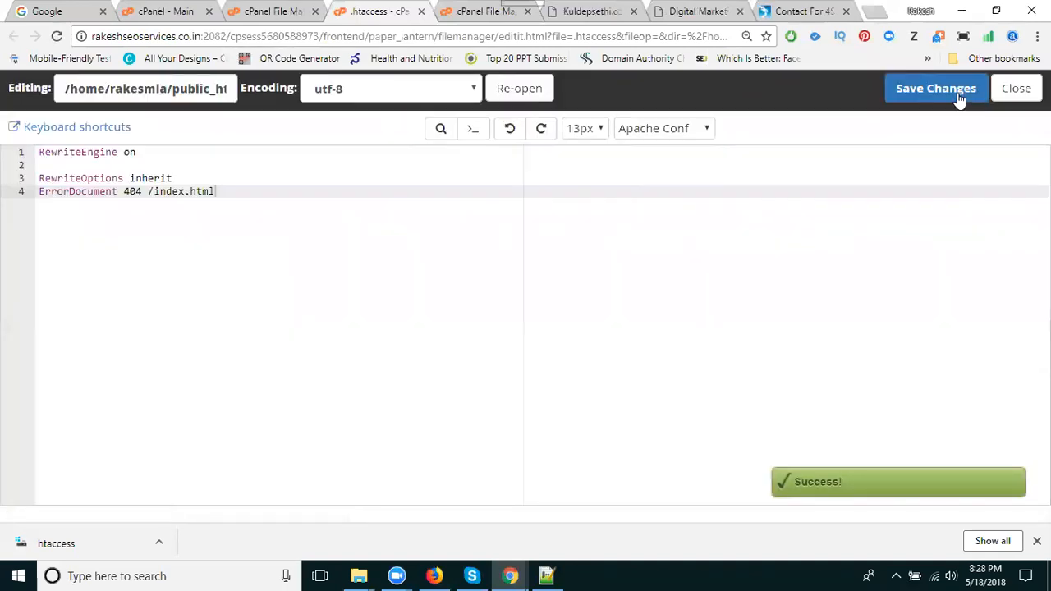
click(592, 10)
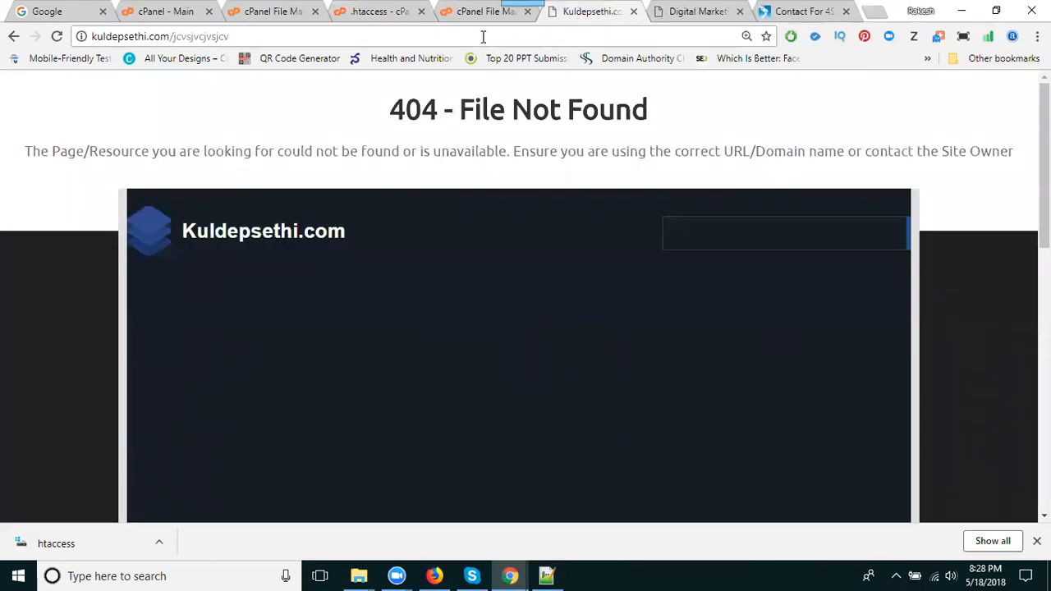
Reload the broken kuldepsethi.com URL and try /bjfgiwgkjfgwugfkjwe, both loading the home page
click(57, 36)
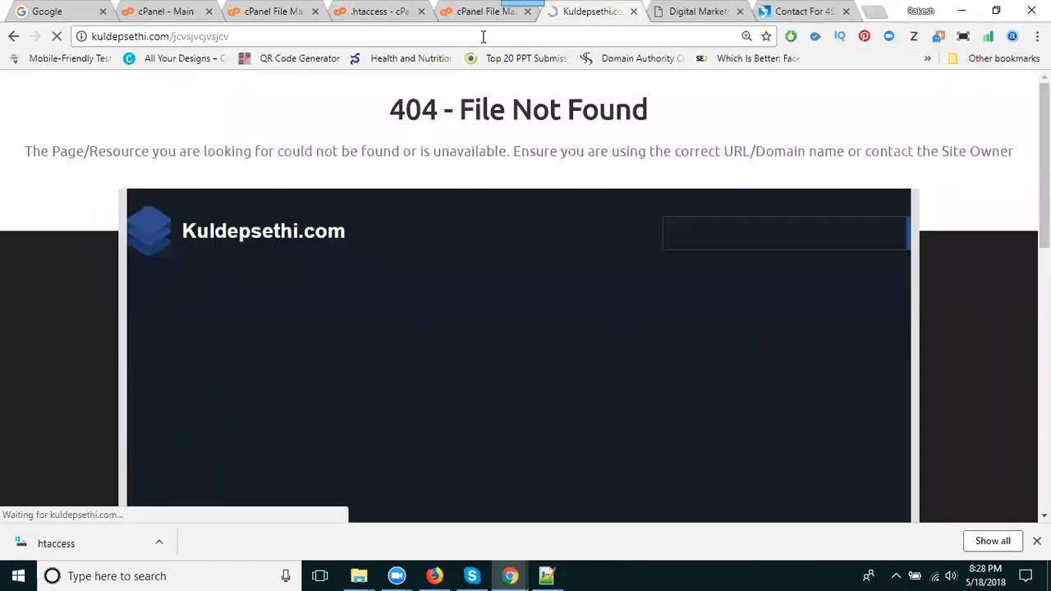
click(57, 37)
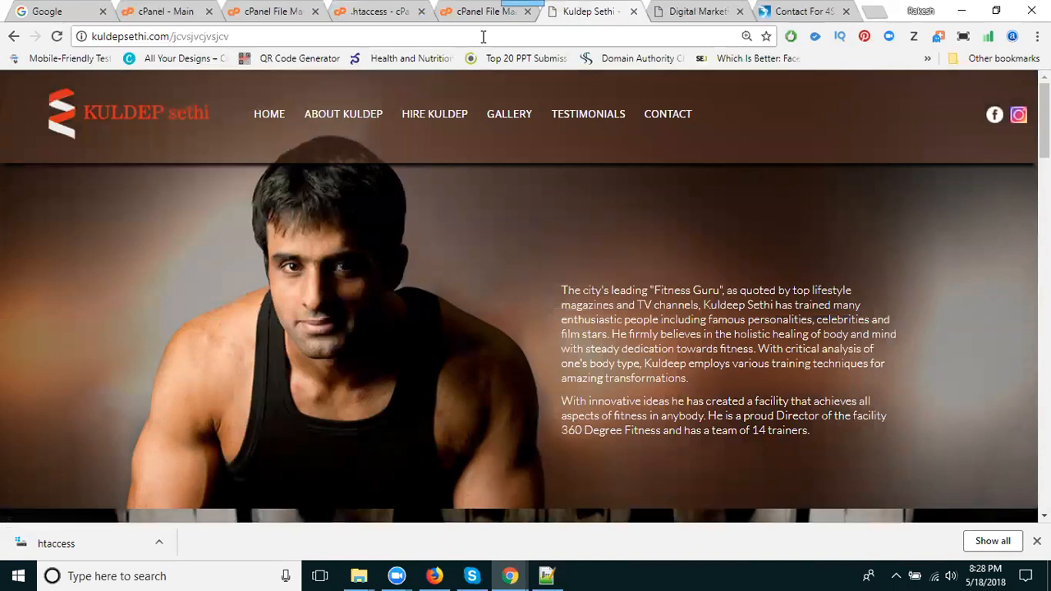
mouse_move(526, 59)
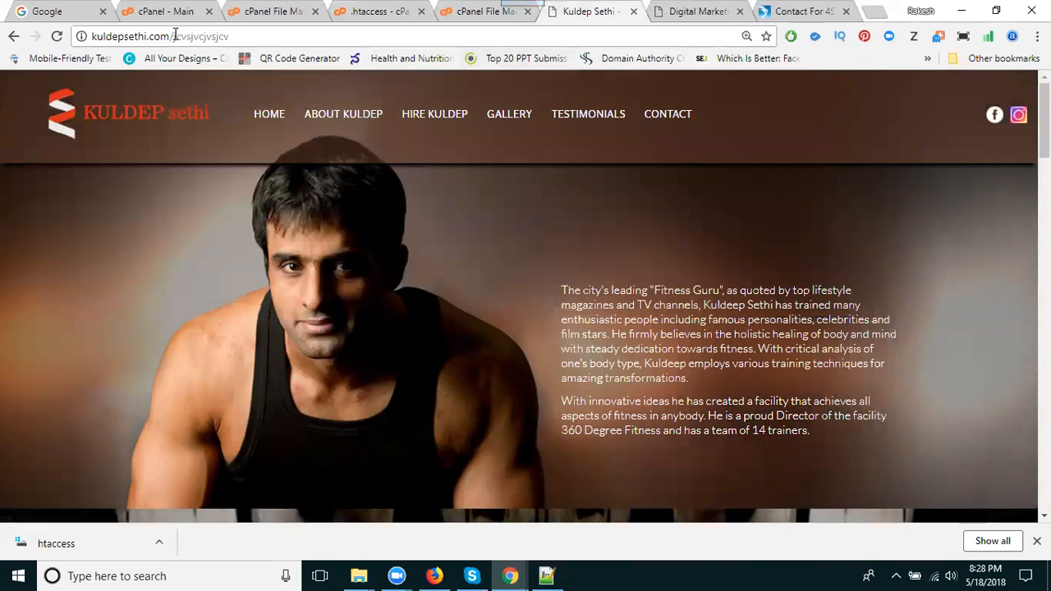
text(bjfgiwgkjfgwugfkjwehfij)
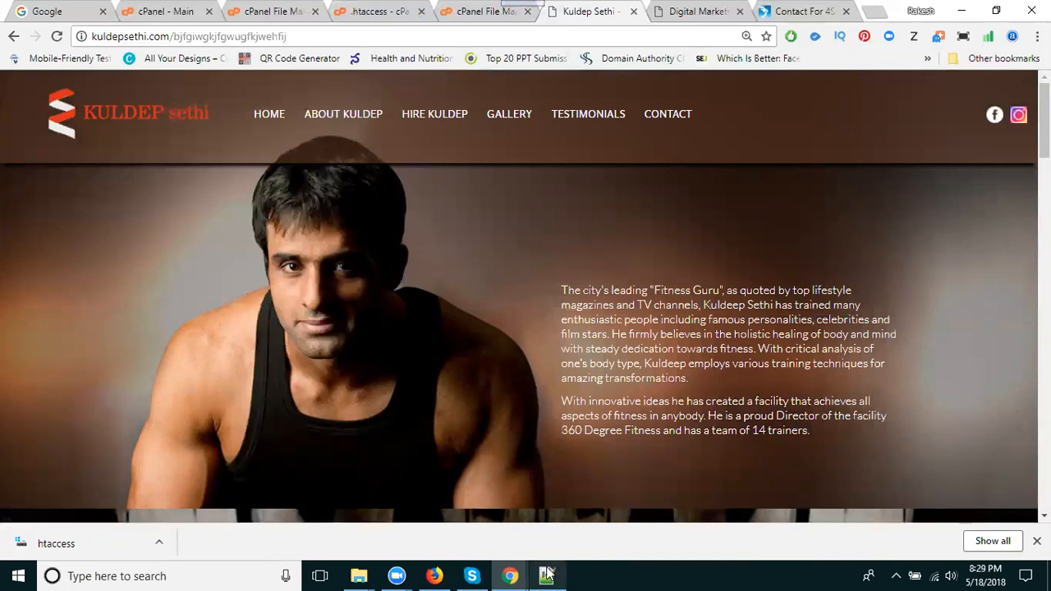
Return to the local htaccess file in Notepad++ and select index.html on line 4
click(546, 575)
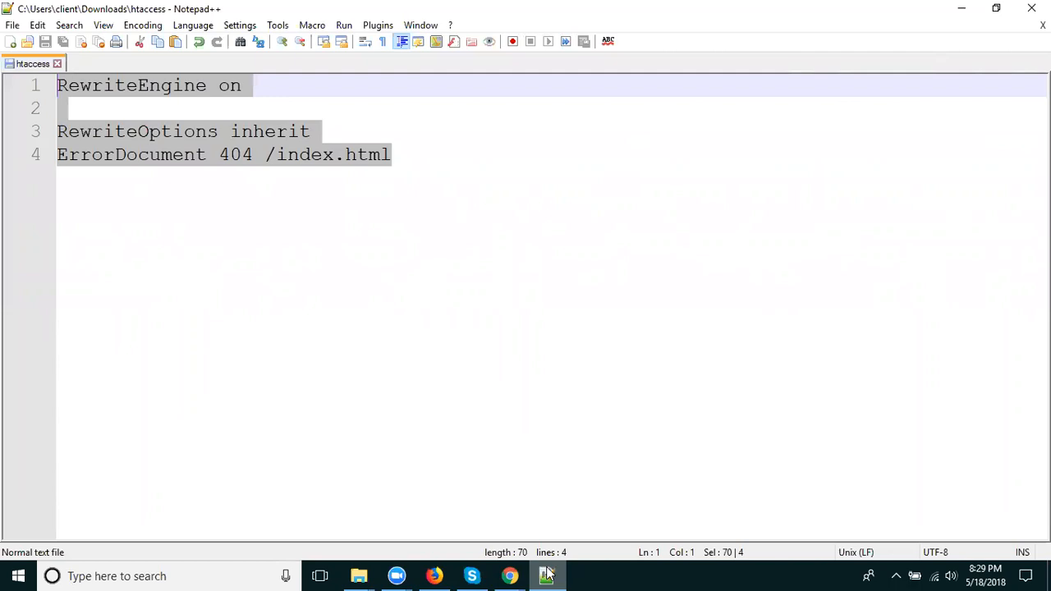
mouse_move(280, 208)
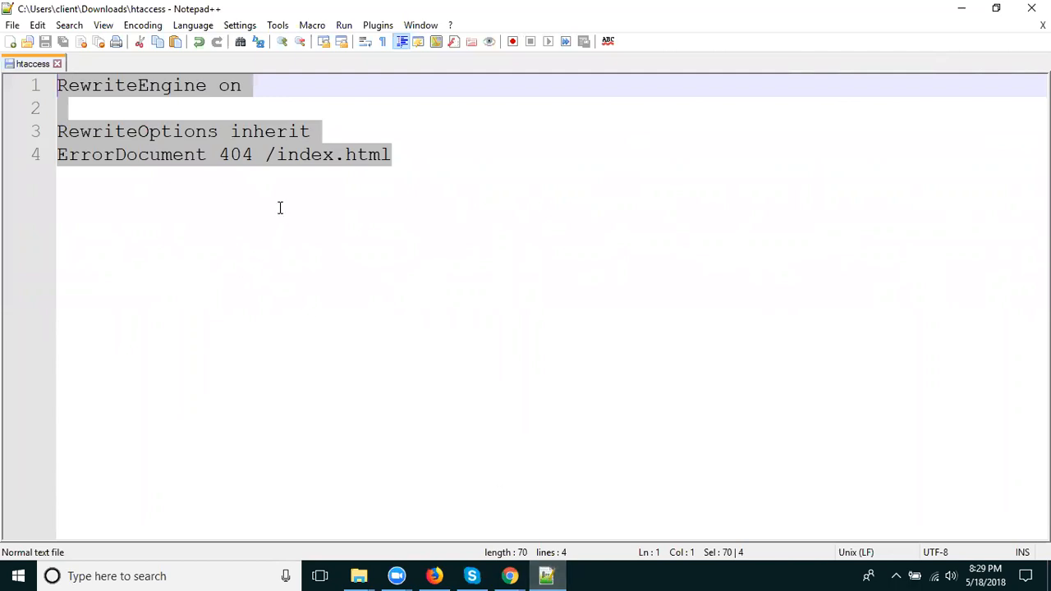
double_click(306, 154)
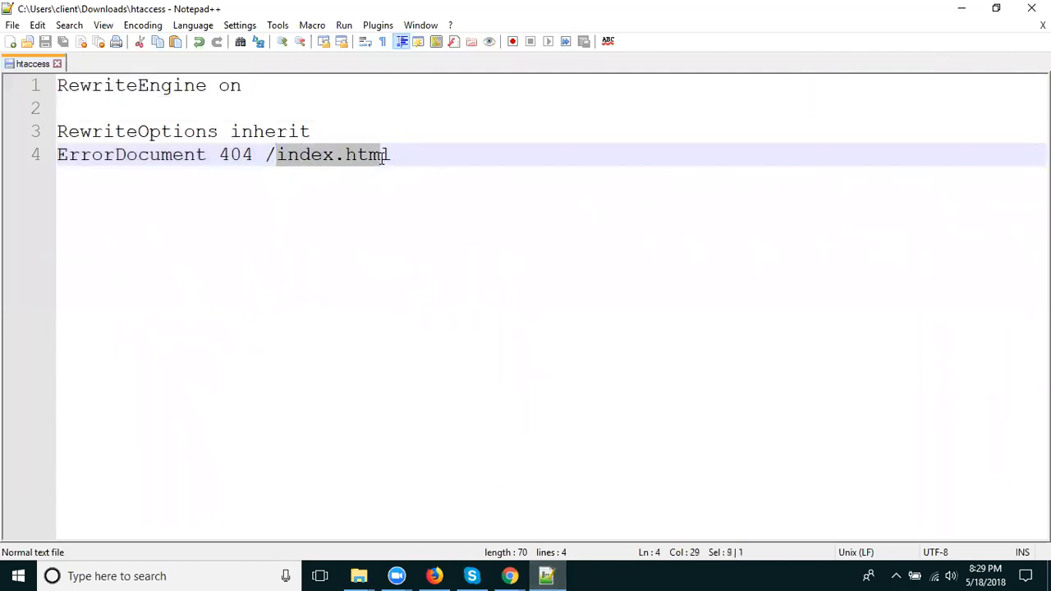